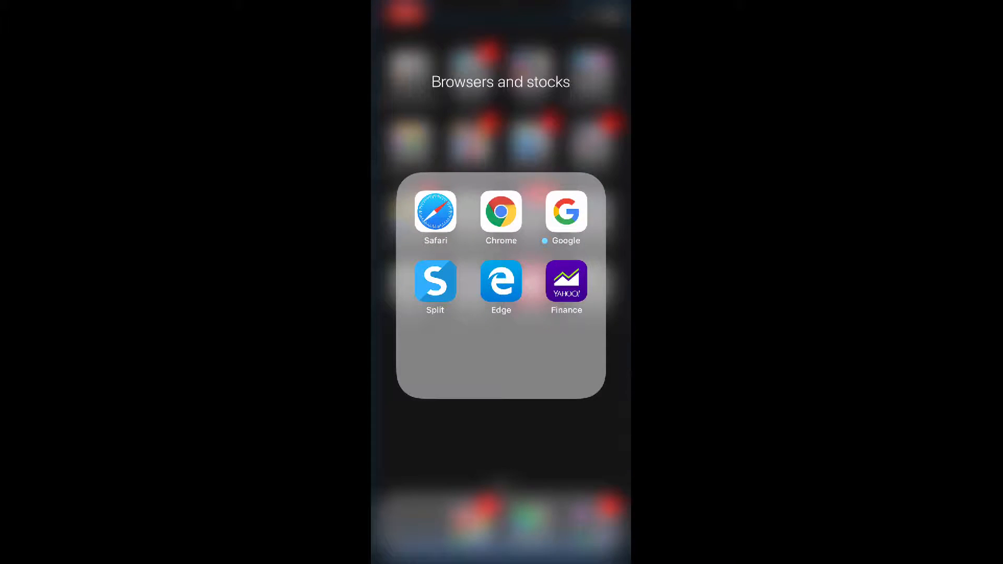
# Open Safari from the 'Browsers and stocks' folder on the Home Screen
pyautogui.click(434, 211)
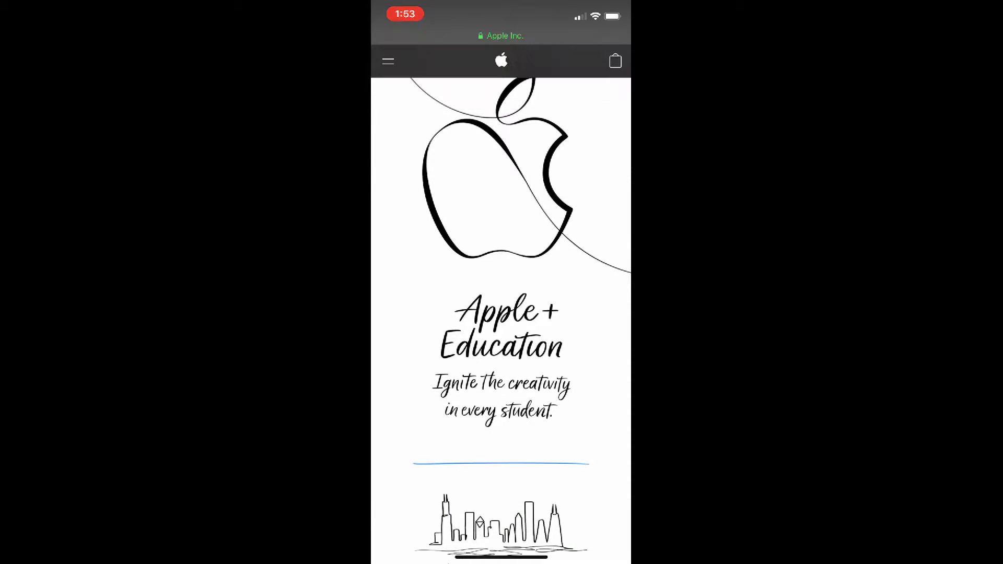
# Scroll the Education page past the special event, new iPad and Apple Pencil sections
pyautogui.scroll(-3)
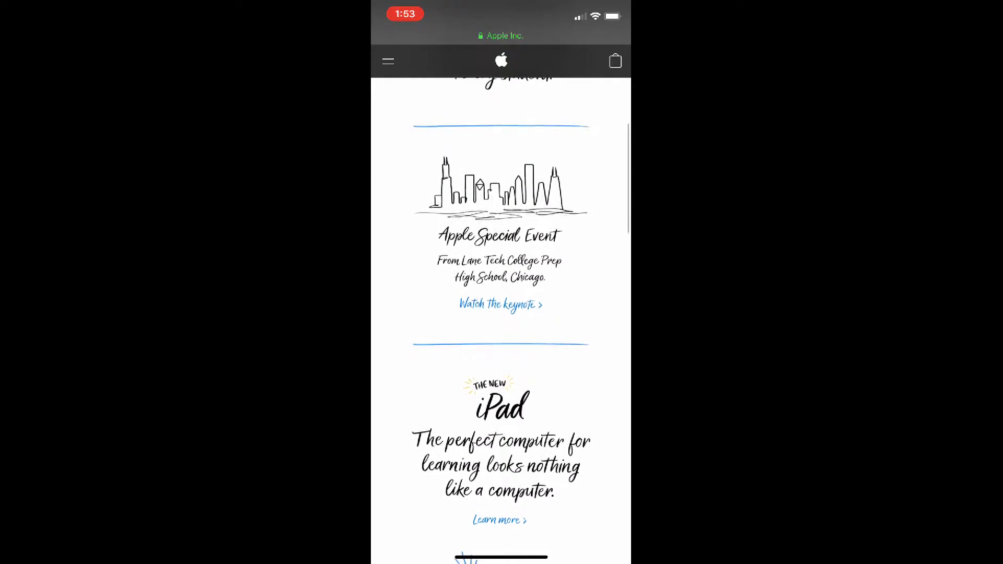
pyautogui.scroll(-3)
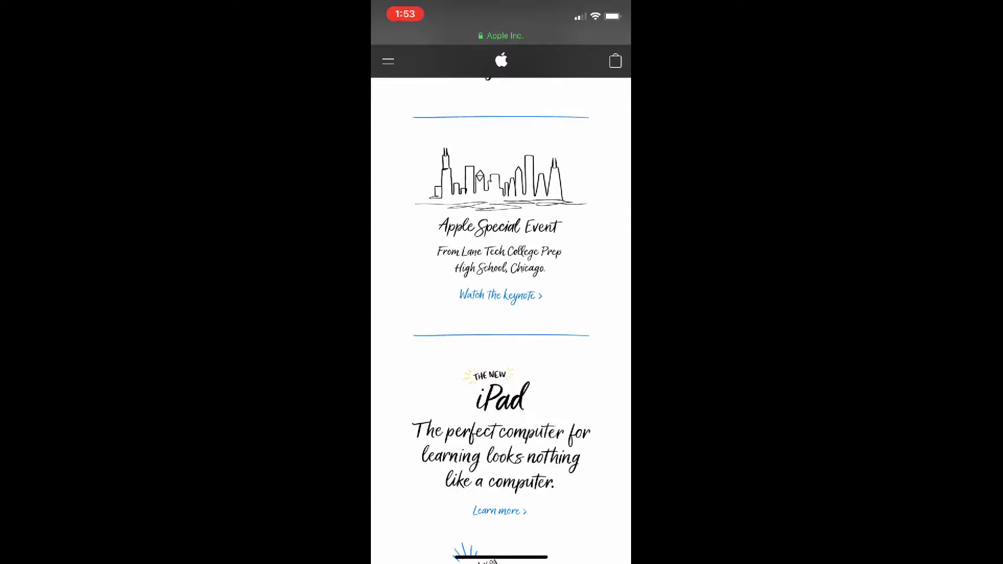
pyautogui.scroll(-3)
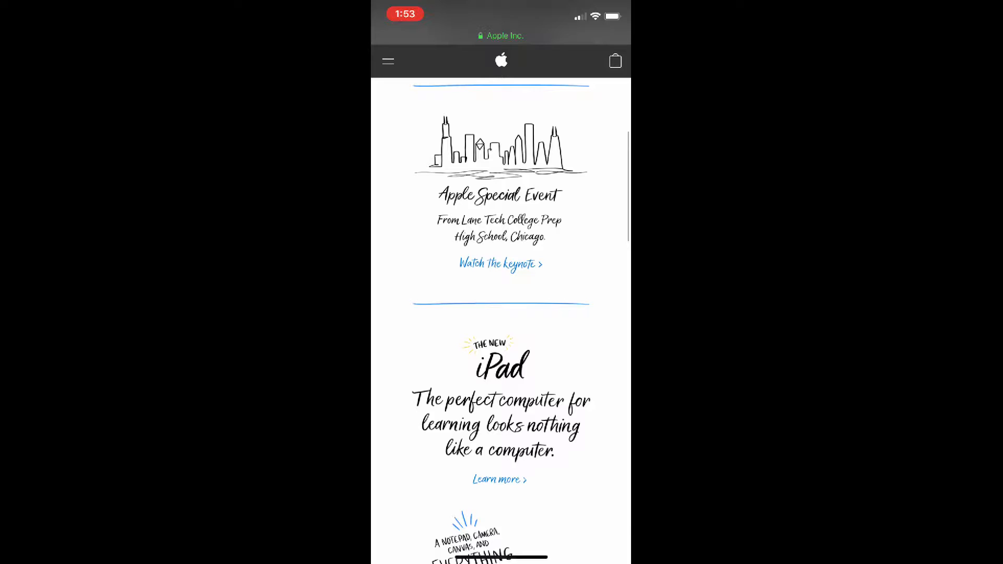
pyautogui.scroll(-3)
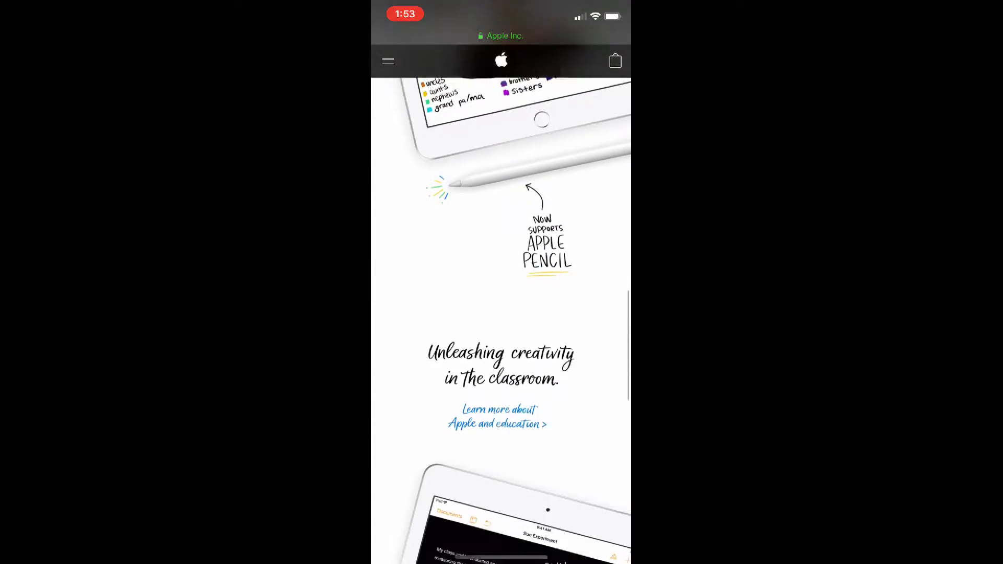
pyautogui.scroll(-3)
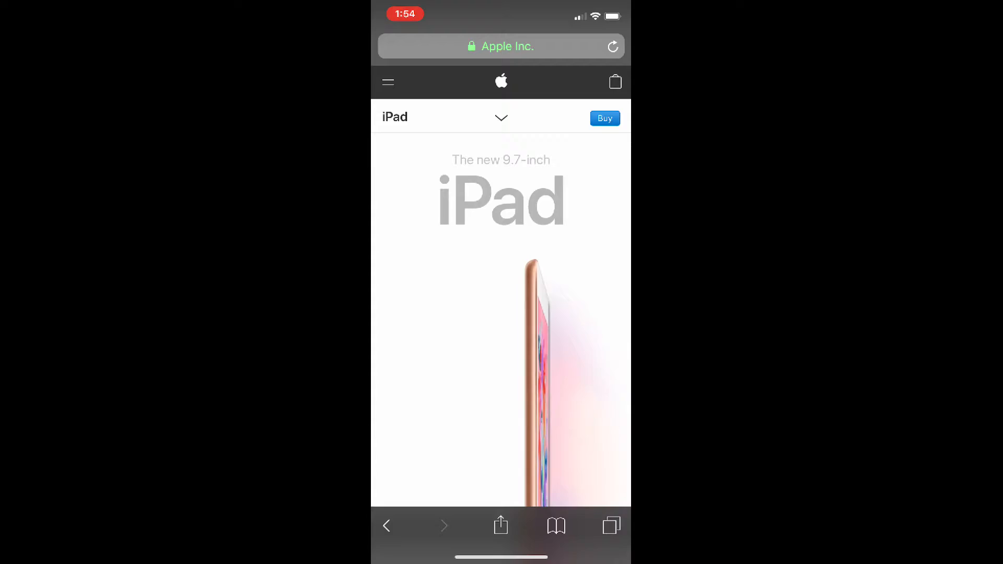
# Scroll the iPad page through the Apple Pencil note-taking and camera sections
pyautogui.scroll(-3)
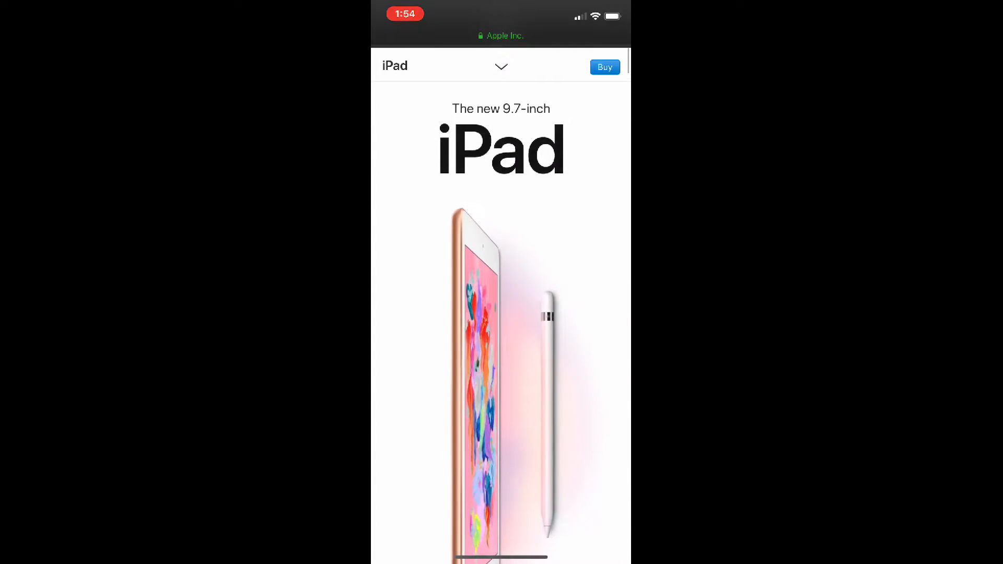
pyautogui.scroll(-3)
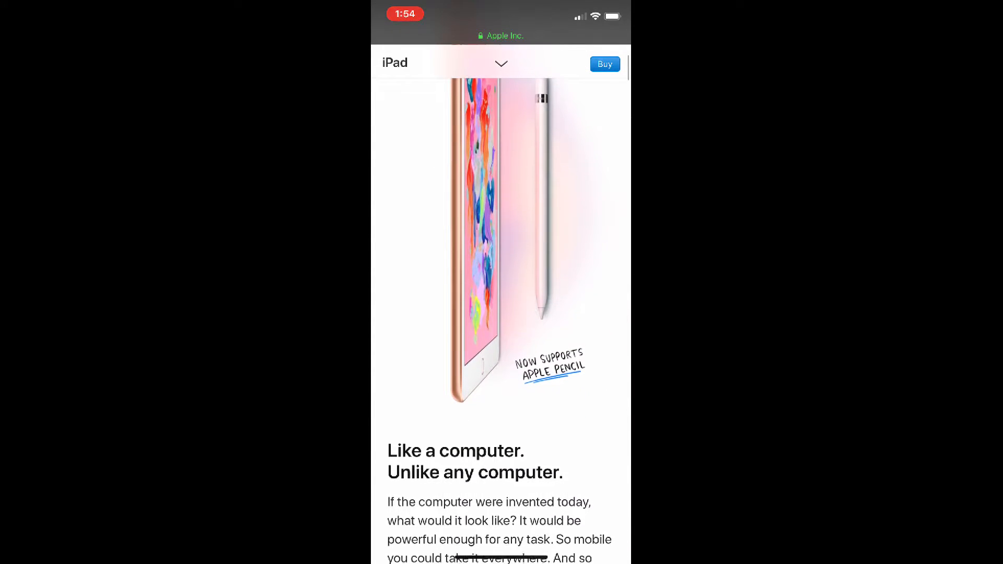
pyautogui.scroll(-3)
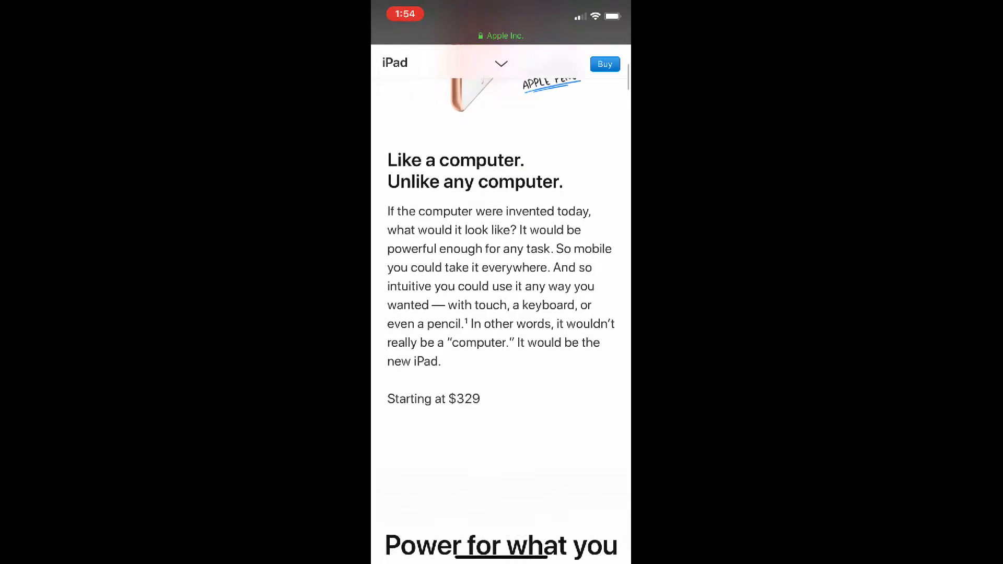
pyautogui.scroll(-3)
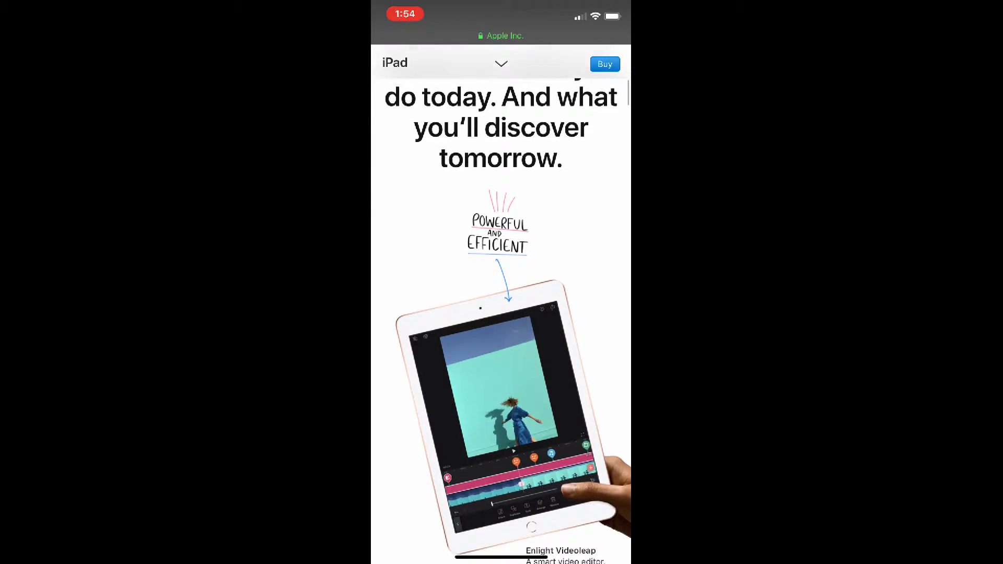
pyautogui.scroll(-3)
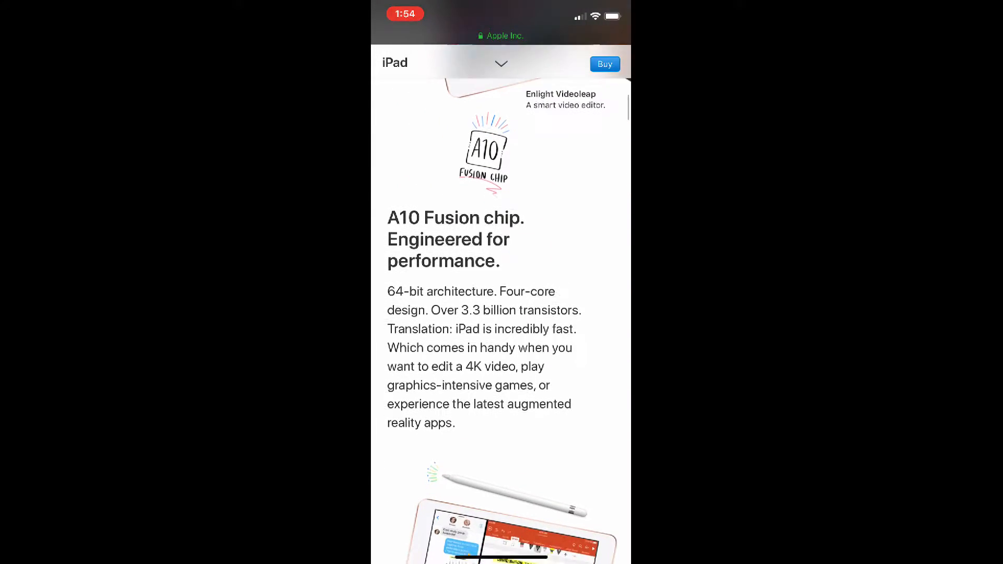
pyautogui.scroll(-3)
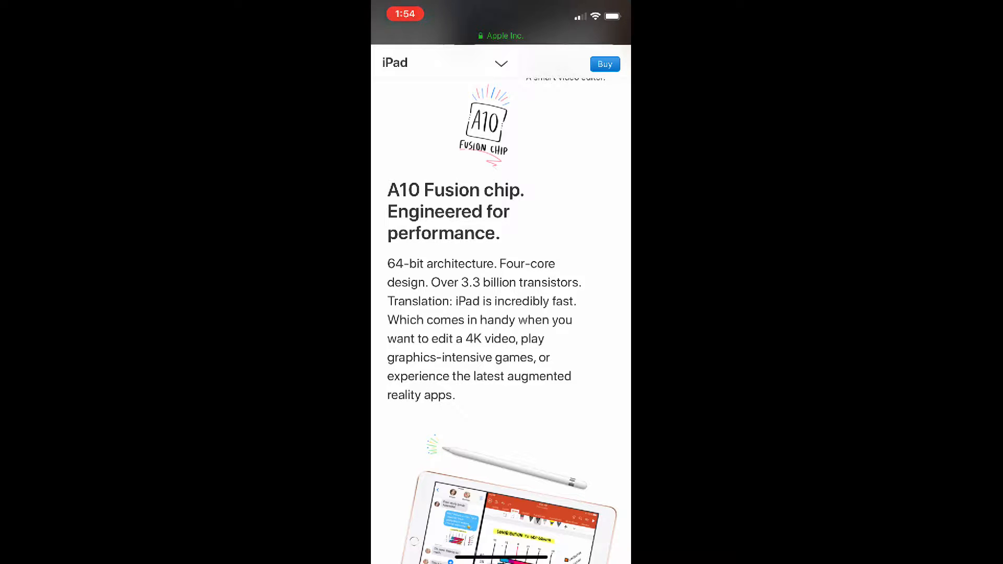
pyautogui.scroll(-3)
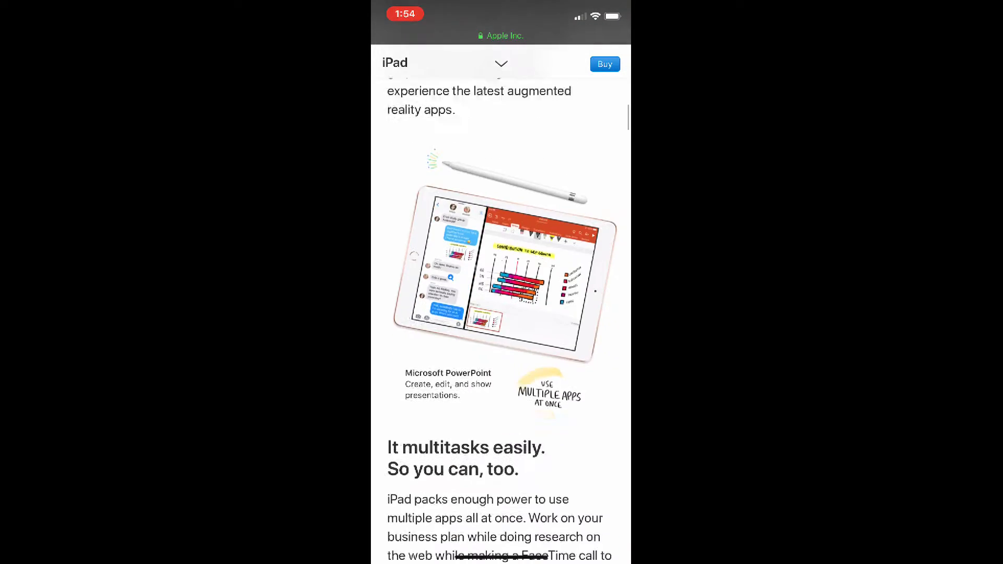
pyautogui.scroll(3)
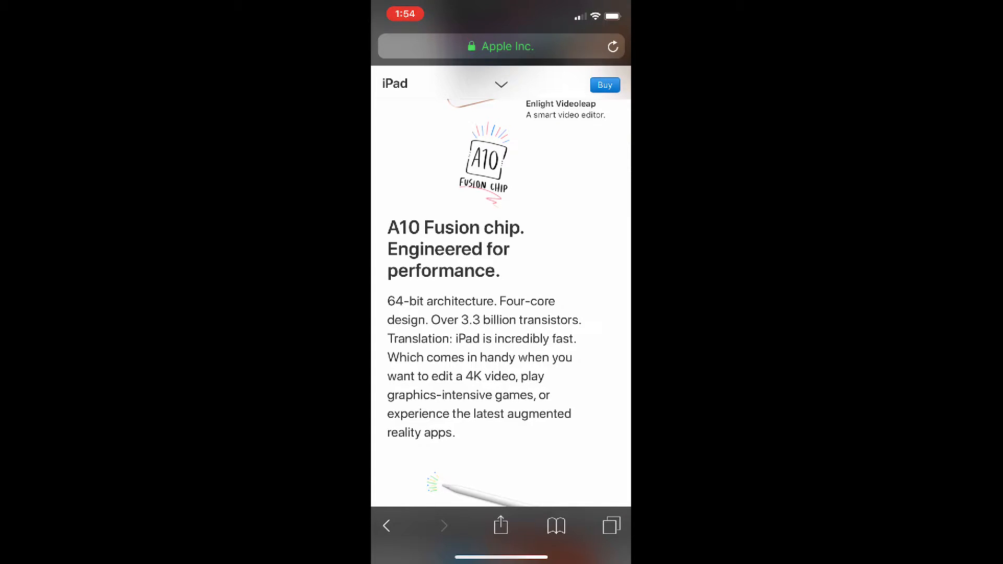
# Continue through built-in apps to the gold finish, then go back to the Education page
pyautogui.scroll(-3)
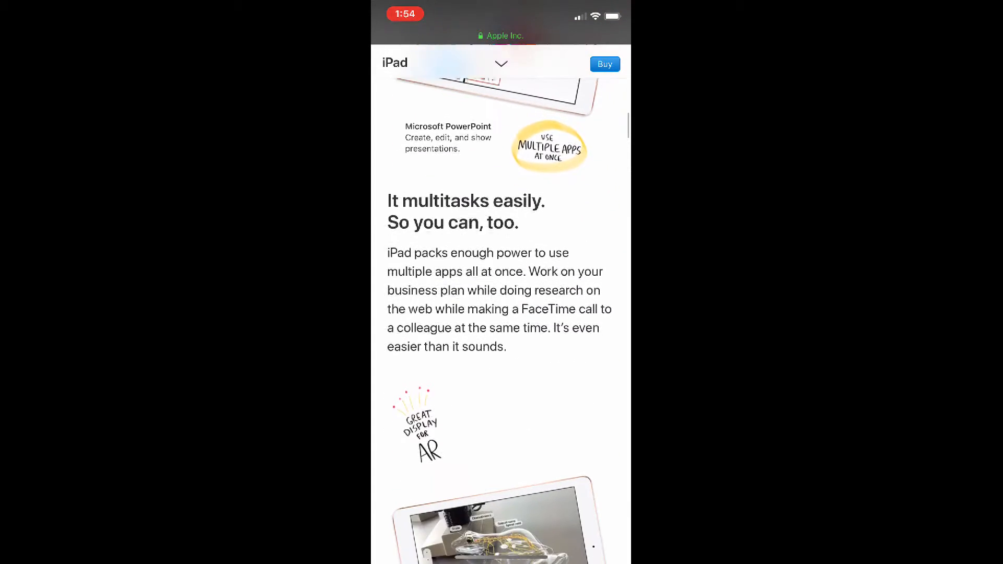
pyautogui.scroll(-3)
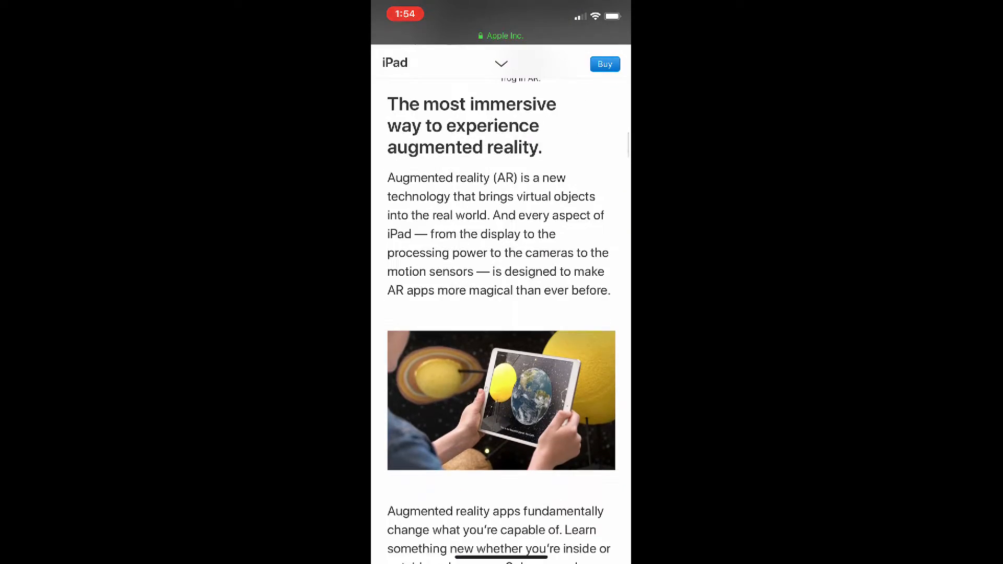
pyautogui.scroll(-3)
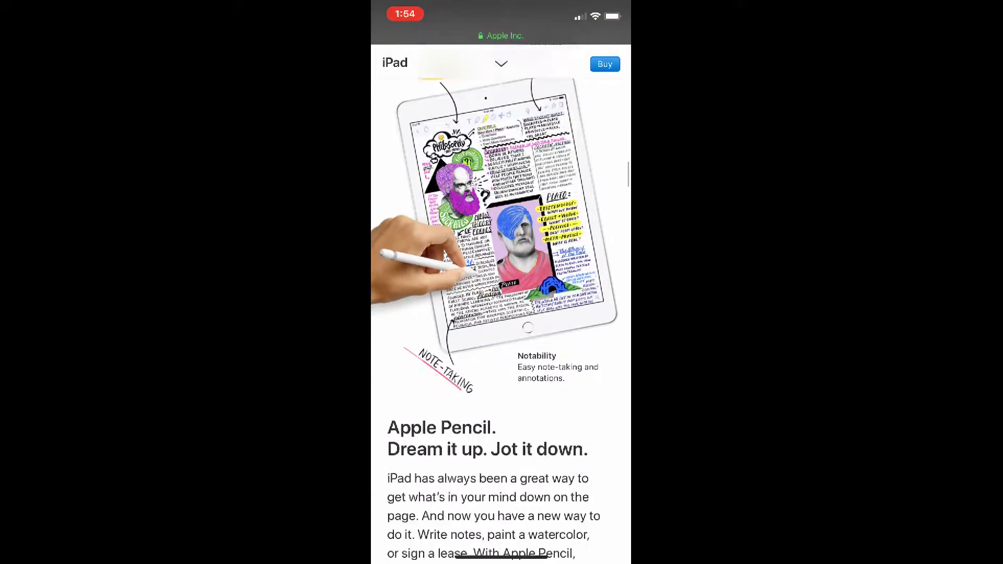
pyautogui.scroll(-3)
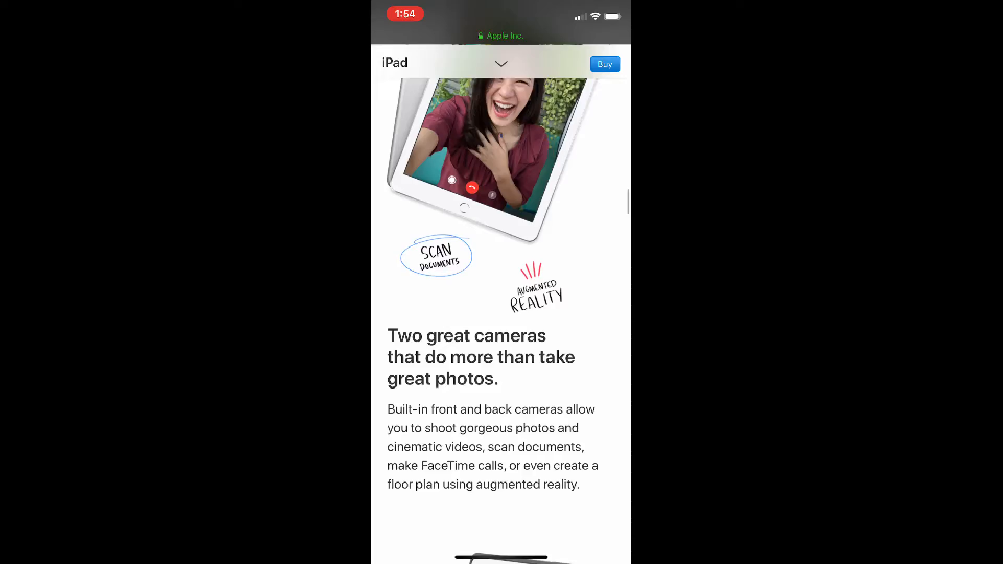
pyautogui.scroll(-3)
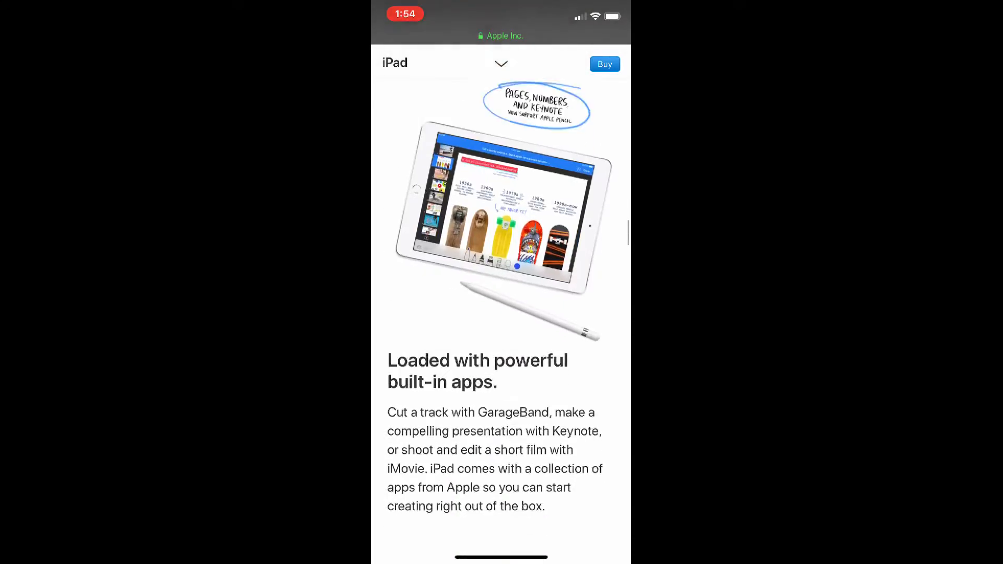
pyautogui.scroll(-3)
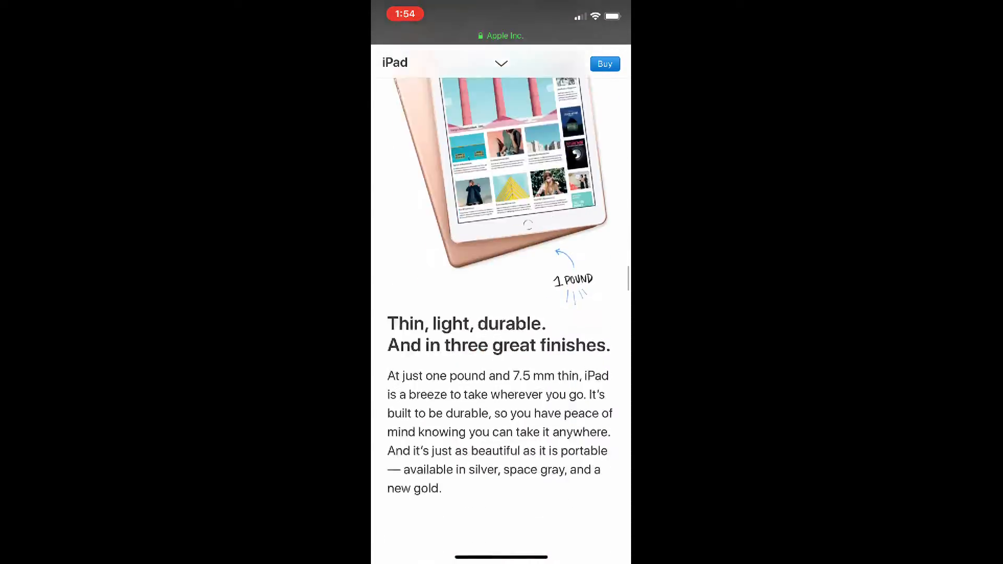
pyautogui.scroll(-3)
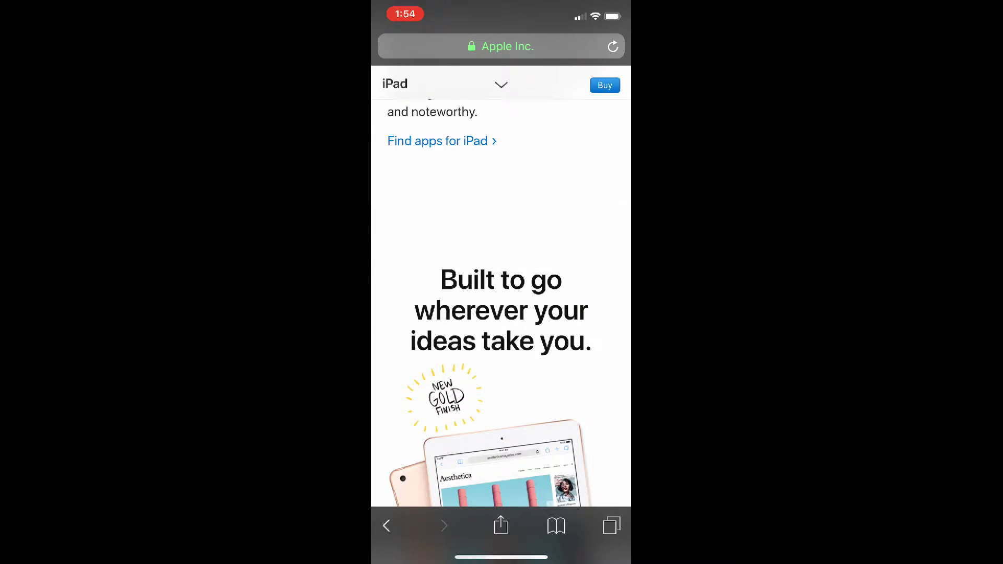
pyautogui.click(501, 83)
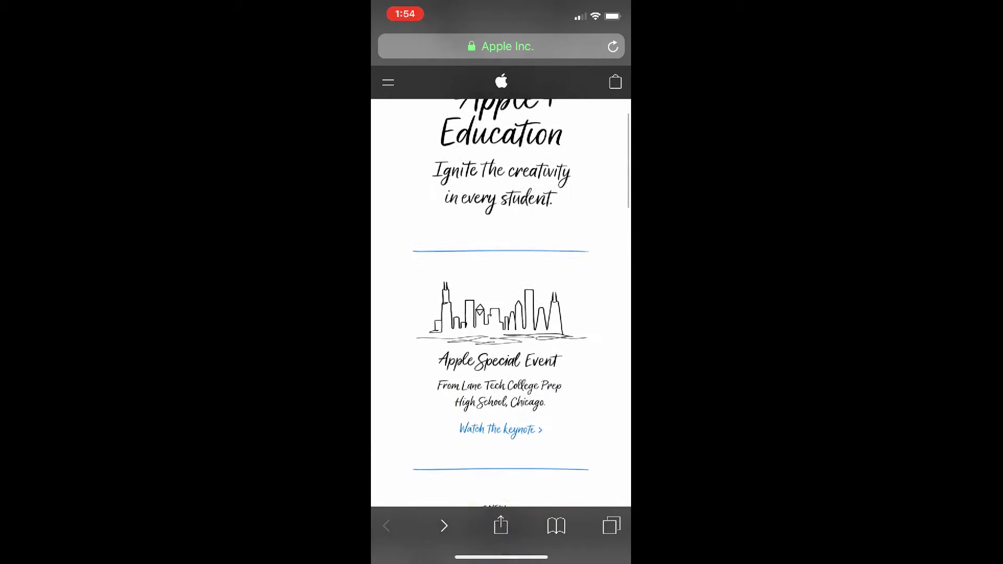
# Go to the Accessories store page through apple.com's site menu
pyautogui.scroll(-3)
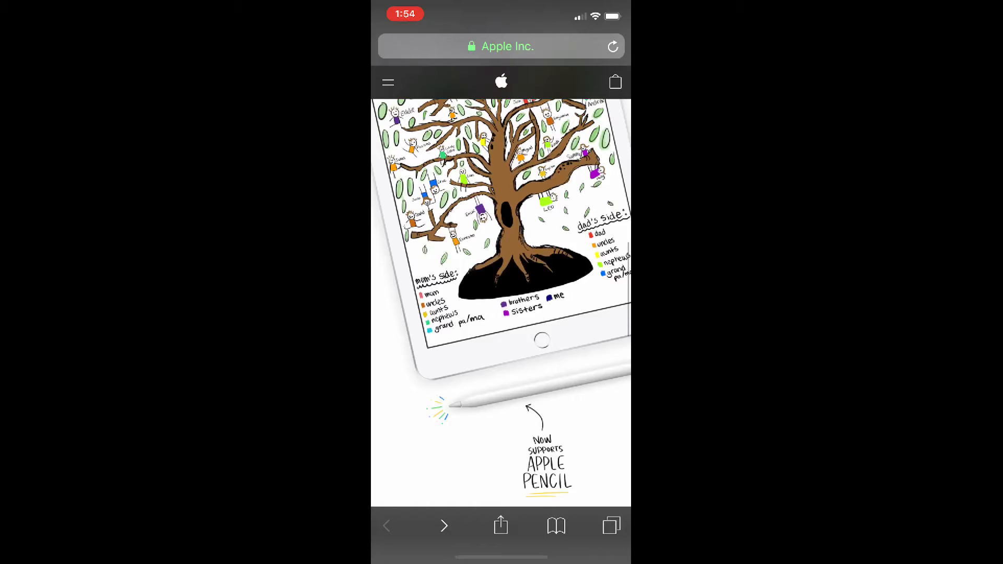
pyautogui.click(388, 82)
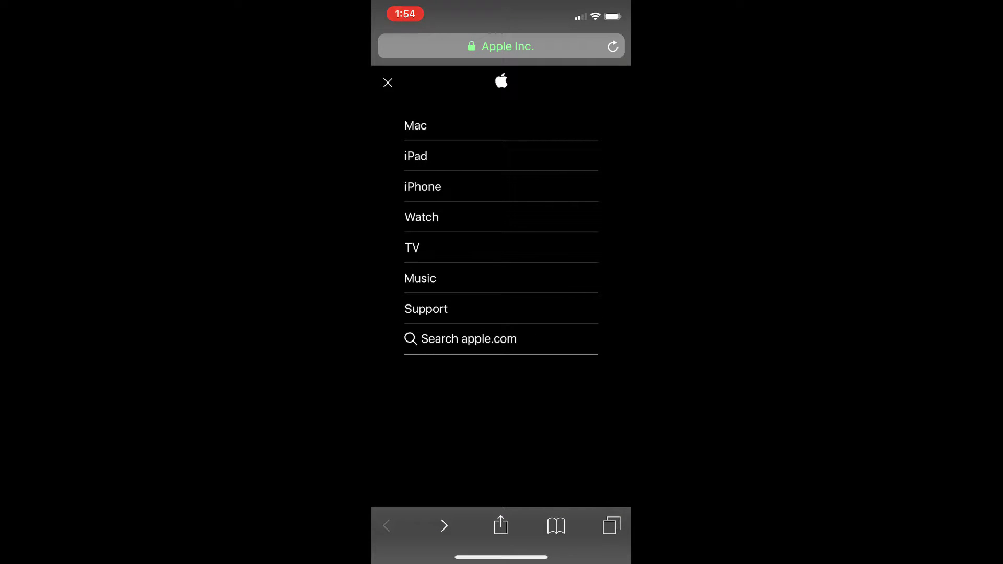
pyautogui.click(468, 339)
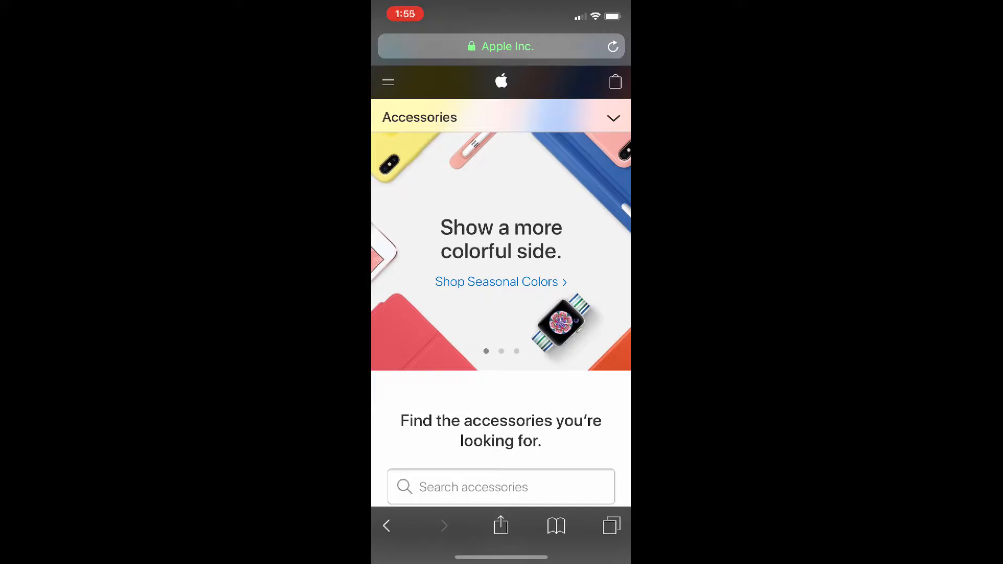
# Browse Accessories categories, Made by Apple cases and bands, and Wireless Headphones
pyautogui.scroll(-3)
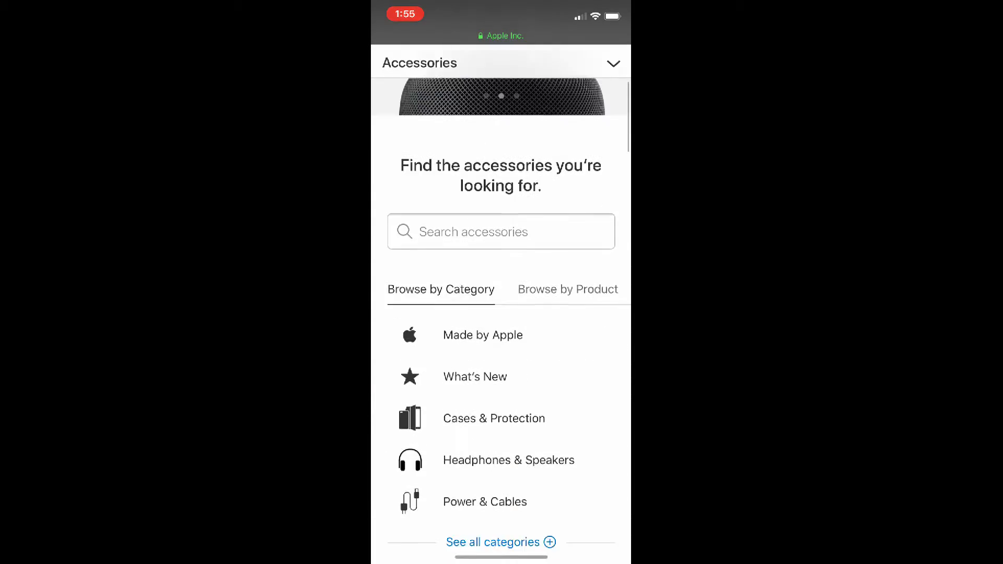
pyautogui.click(482, 334)
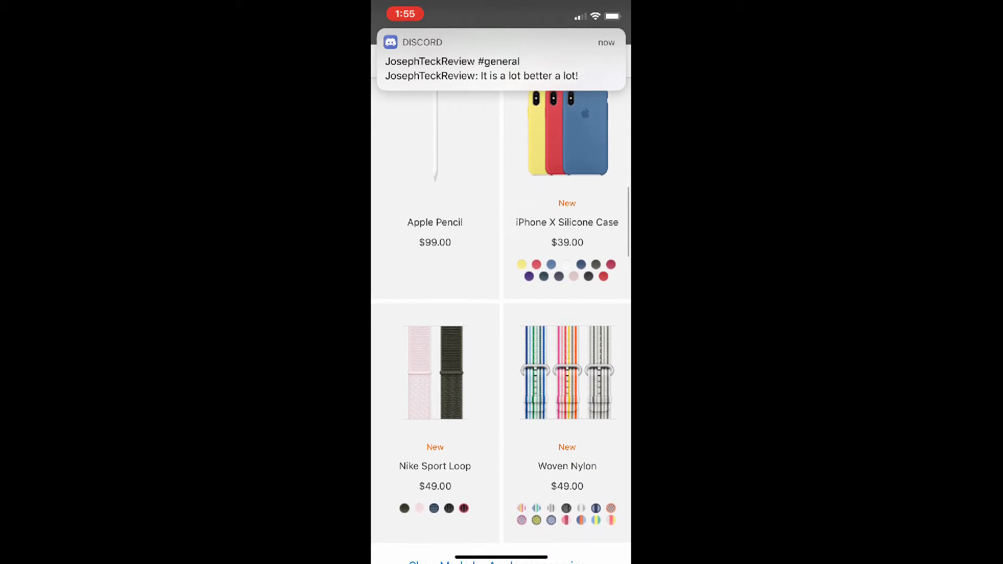
pyautogui.scroll(-3)
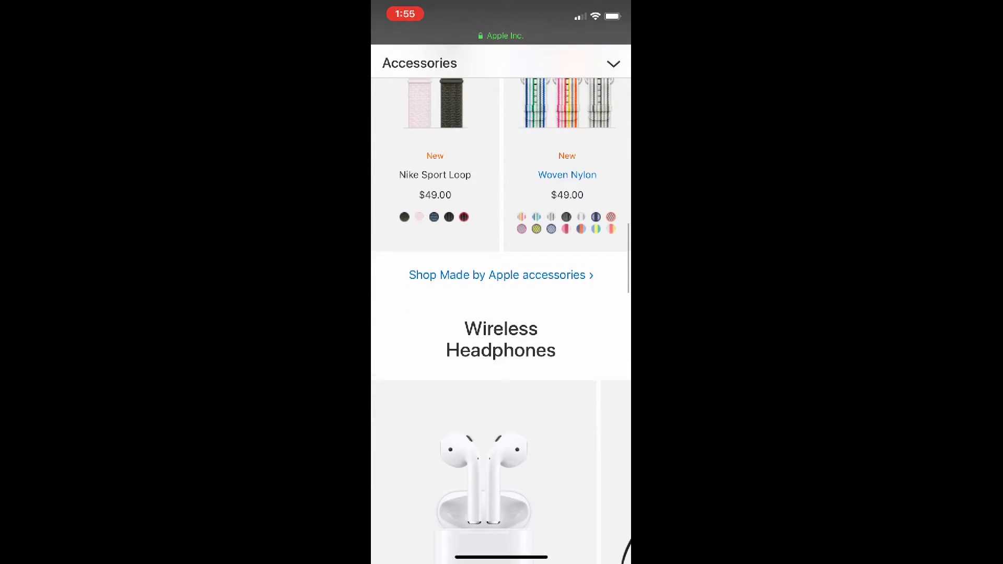
pyautogui.scroll(-3)
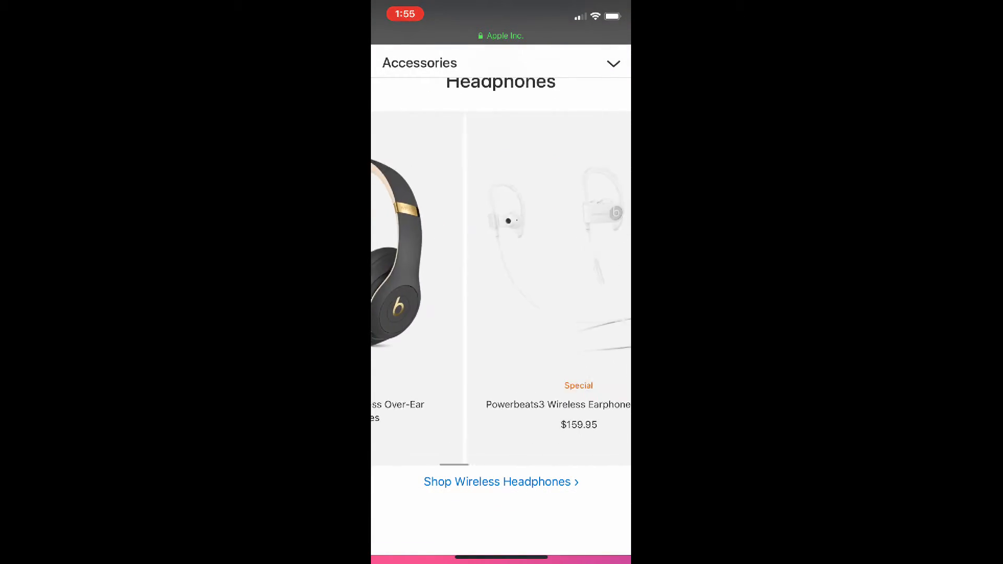
pyautogui.scroll(-3)
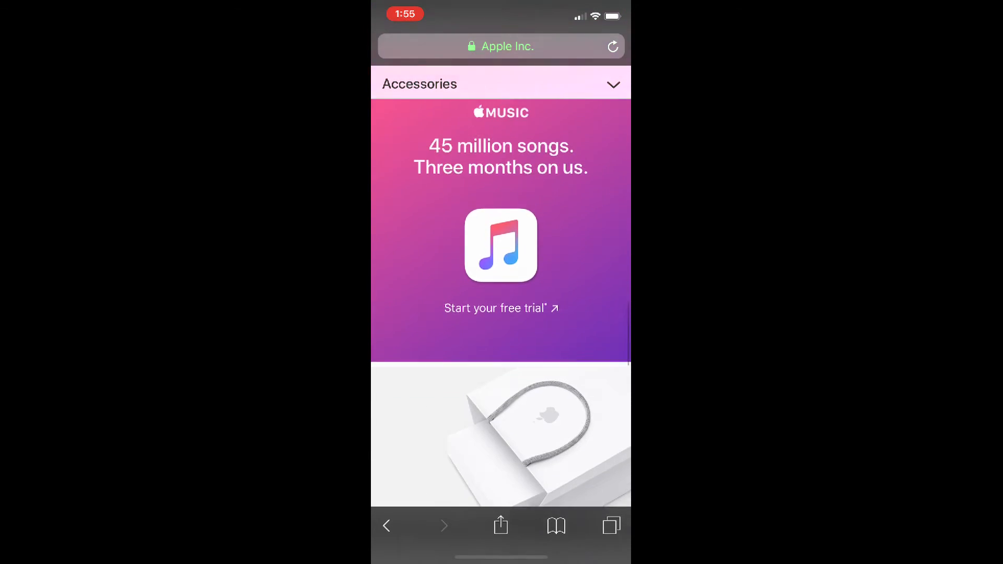
pyautogui.scroll(-3)
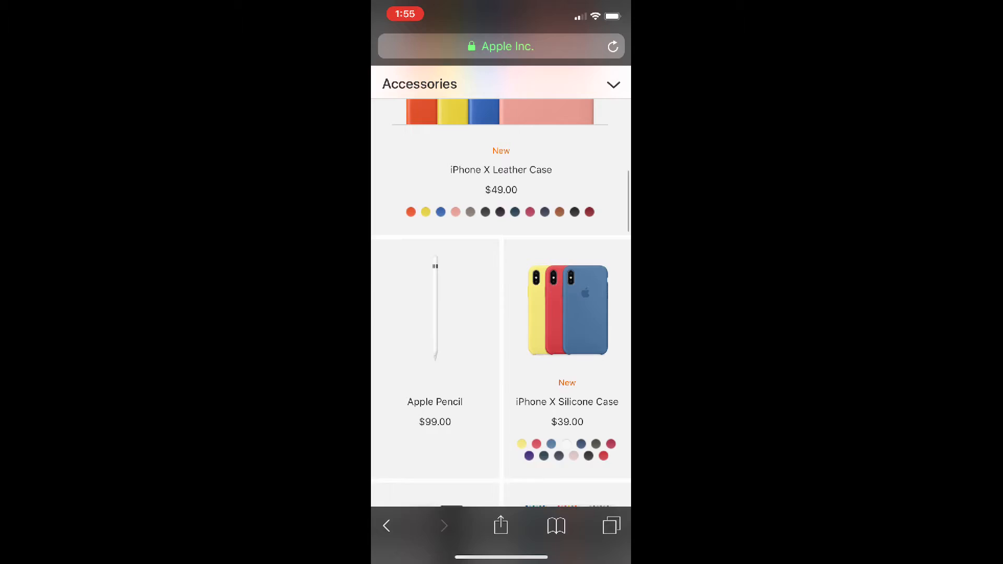
pyautogui.scroll(-3)
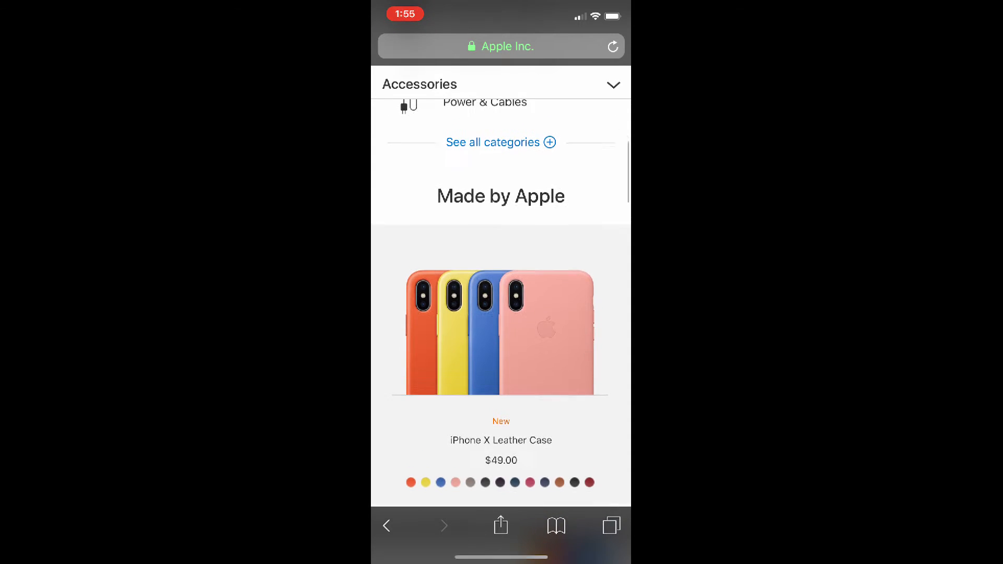
pyautogui.scroll(-3)
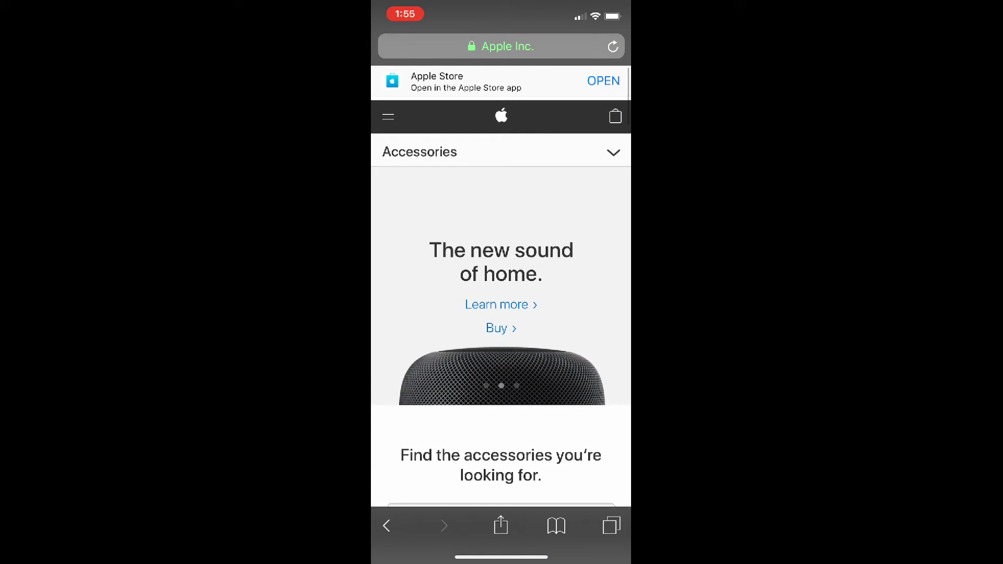